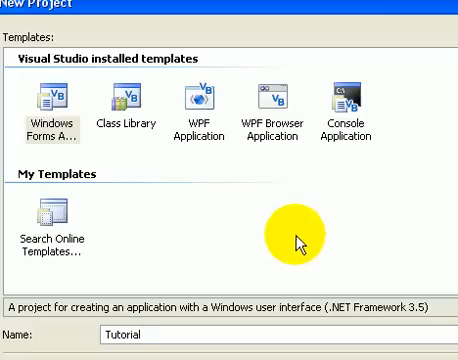
pyautogui.moveTo(278, 264)
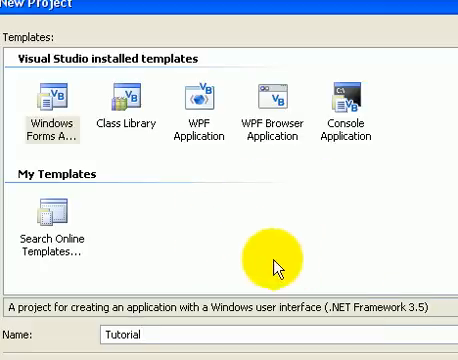
pyautogui.moveTo(270, 262)
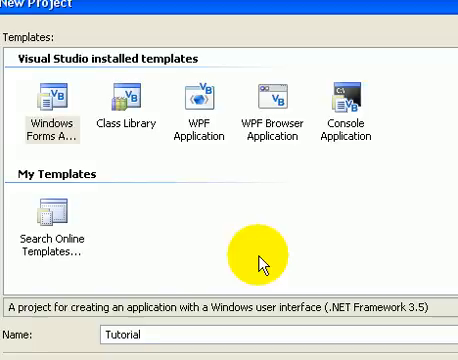
# - Create a Windows Forms Application project named Tutorial
pyautogui.click(52, 110)
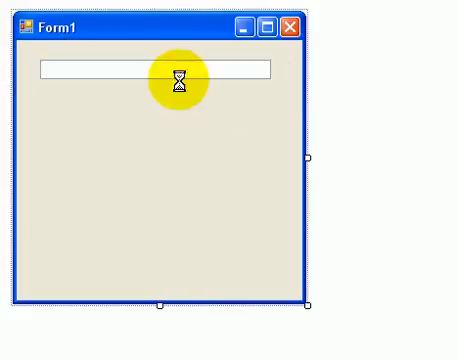
# - Place a narrow button below the text box and caption it Encrypt
pyautogui.click(160, 66)
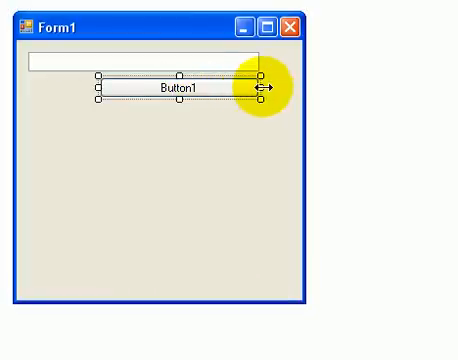
pyautogui.moveTo(262, 92); pyautogui.dragTo(198, 92)
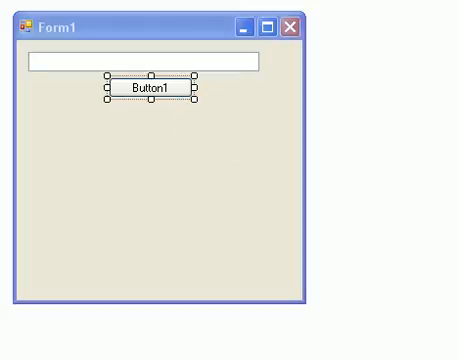
pyautogui.doubleClick(152, 88)
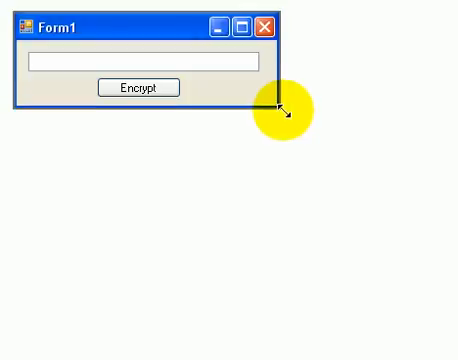
pyautogui.click(136, 88)
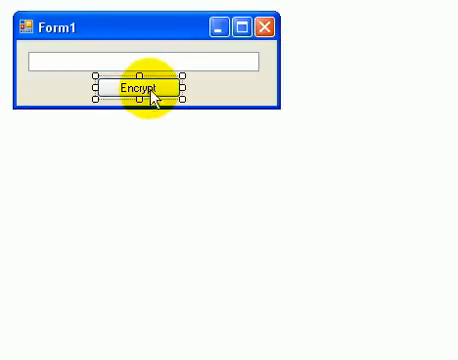
# - In Button1_Click declare Dim file As System.IO.StreamWriter("C:\something.txt")
pyautogui.doubleClick(140, 92)
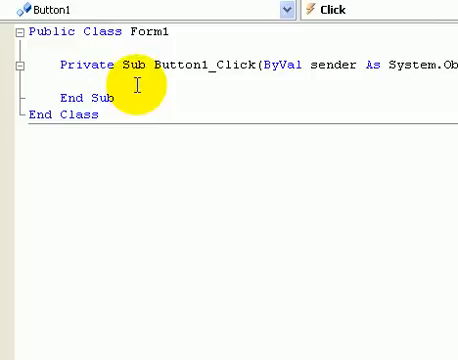
pyautogui.write('Dim')
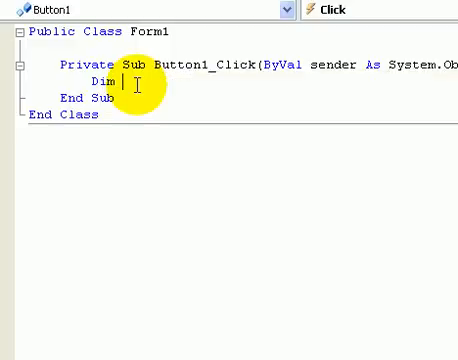
pyautogui.write('file')
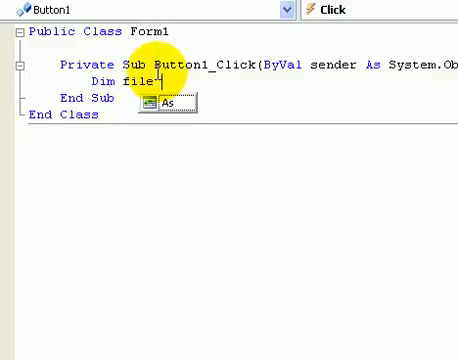
pyautogui.write('As System')
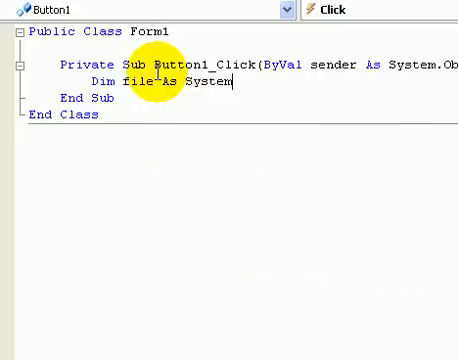
pyautogui.write('.IO.')
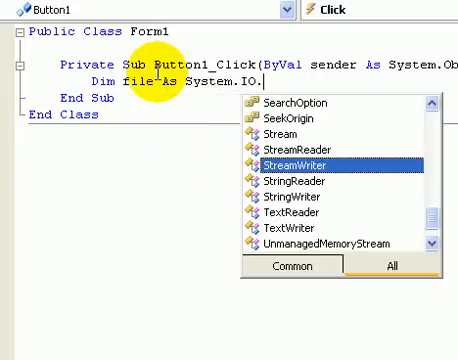
pyautogui.doubleClick(292, 160)
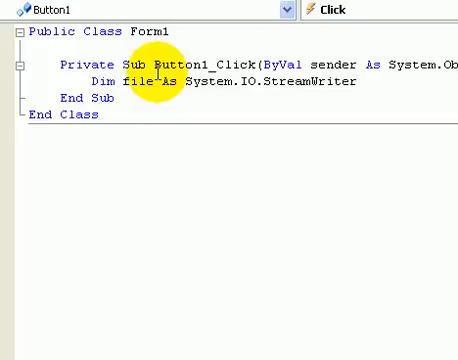
pyautogui.write('("C')
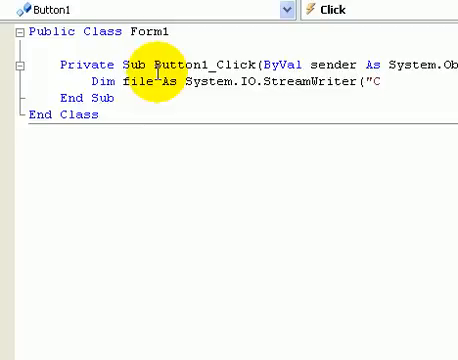
pyautogui.write(':\\')
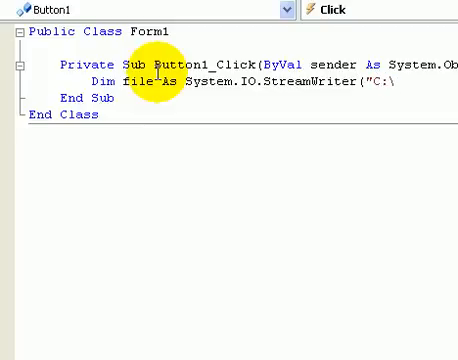
pyautogui.write('sumthing')
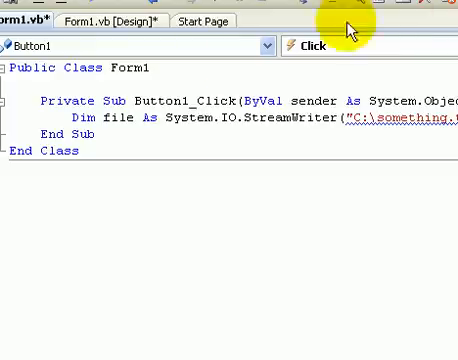
# - Insert New so file is declared As New System.IO.StreamWriter
pyautogui.doubleClick(114, 120)
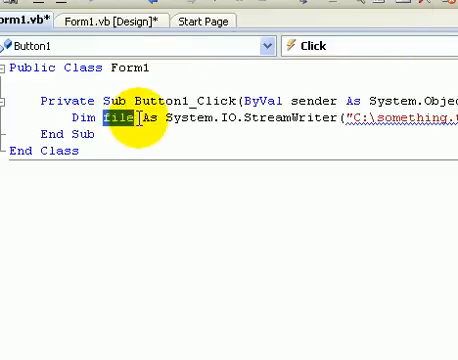
pyautogui.moveTo(216, 104)
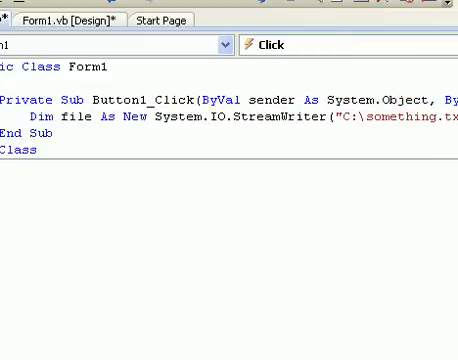
# - Declare Dim a, b, c and Dim outcome As String below the file declaration
pyautogui.write('Dim')
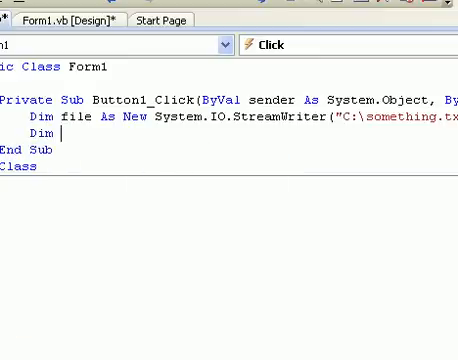
pyautogui.write('a,bc')
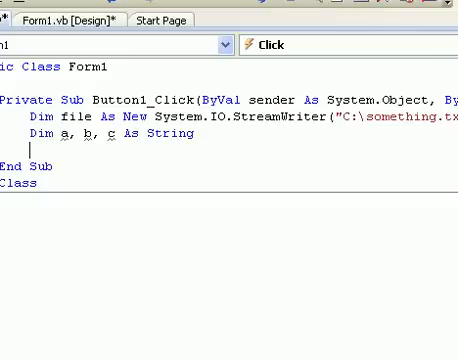
pyautogui.write('Dim outc')
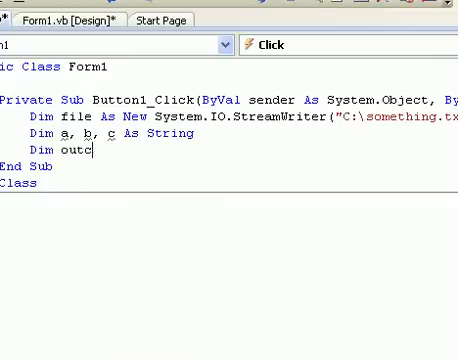
pyautogui.write('ome As String')
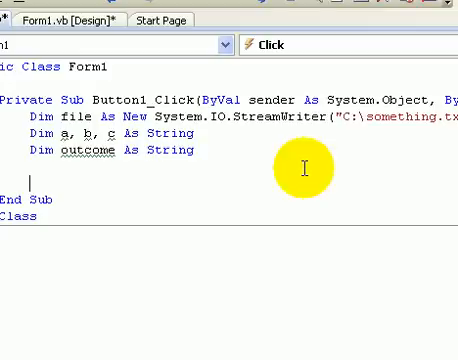
pyautogui.moveTo(104, 214)
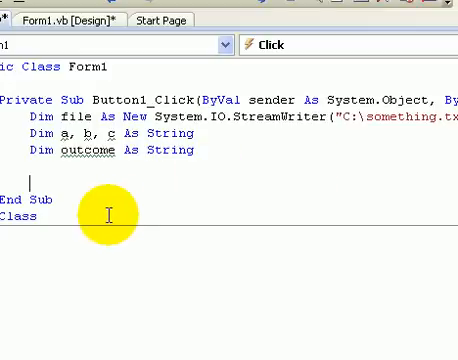
# - Assign a = "a", b = "b", c = "c" on separate lines
pyautogui.write('a\\')
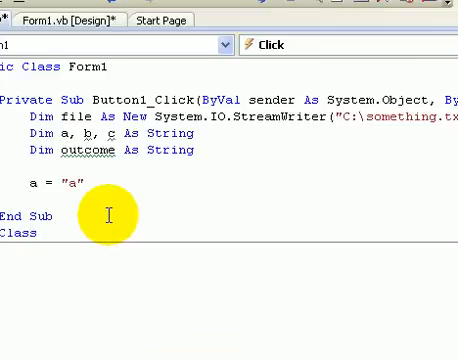
pyautogui.write('b = "c')
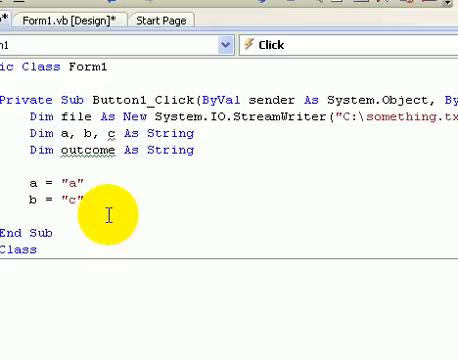
pyautogui.write('b')
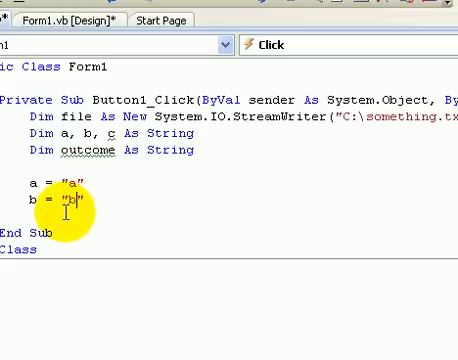
pyautogui.write('c = "c')
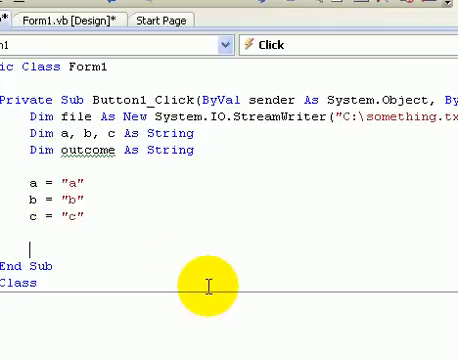
# - Set outcome = TextBox1.Text below the assignments
pyautogui.write('outcome')
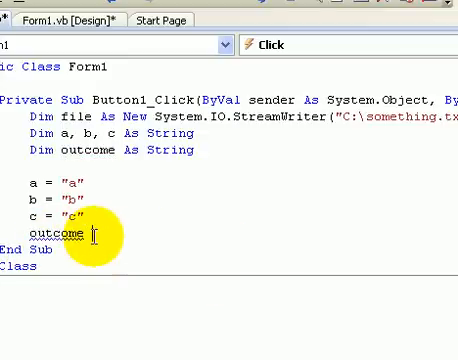
pyautogui.write('t')
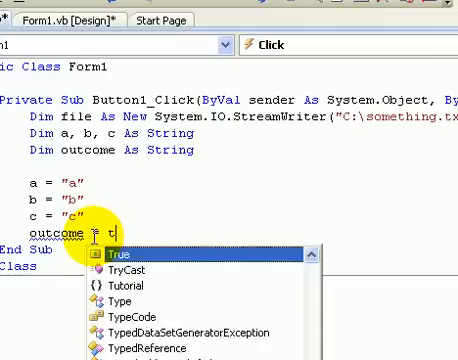
pyautogui.write('extbox1.Text')
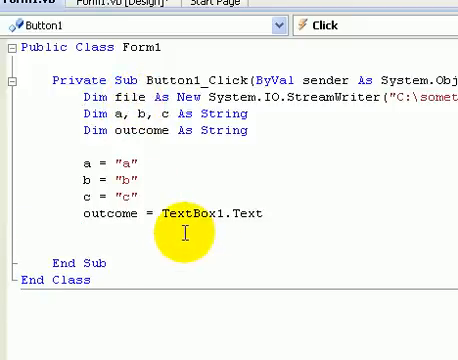
# - Write outcome = Replace(outcome, a, "1")
pyautogui.write('outcome =')
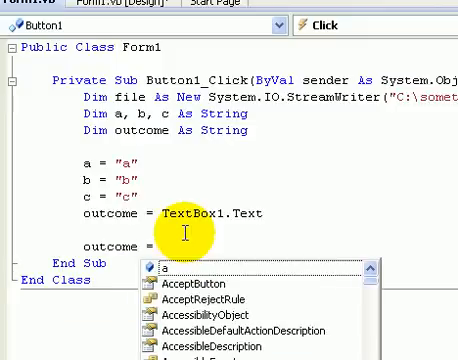
pyautogui.write('re')
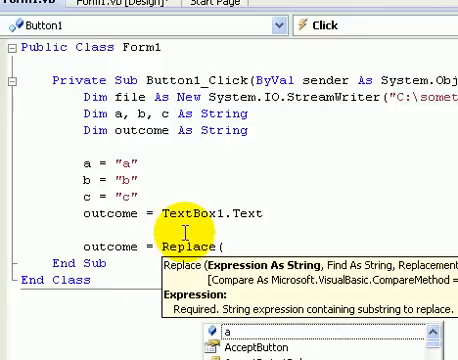
pyautogui.write('outcome,')
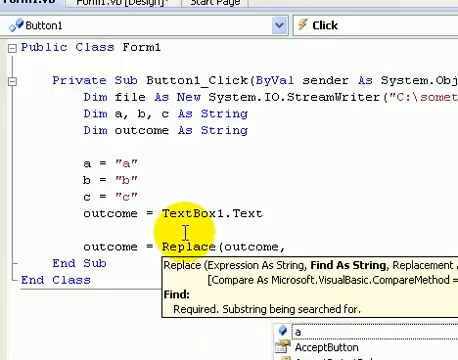
pyautogui.write('a,')
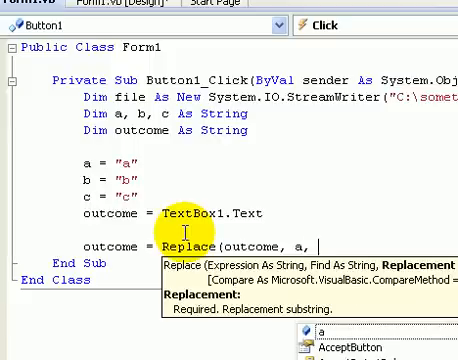
pyautogui.write('"1")')
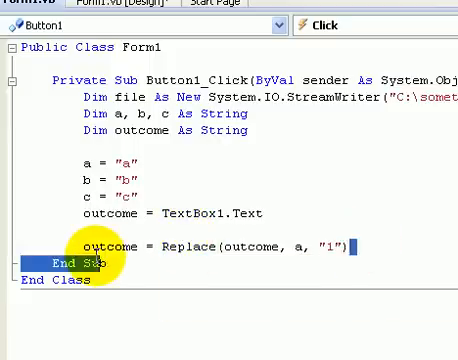
# - Copy the Replace line twice and change the copies to b/"2" and c/"3"
pyautogui.click(350, 248)
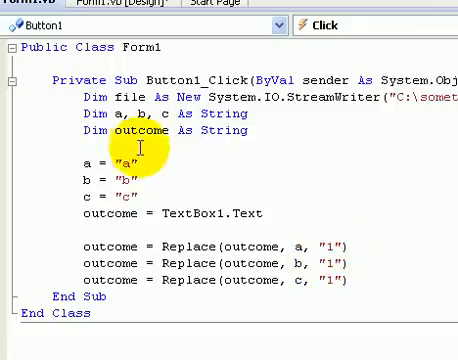
pyautogui.doubleClick(136, 130)
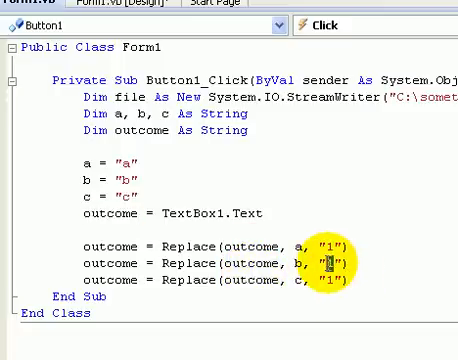
pyautogui.write('2')
pyautogui.click(216, 280)
pyautogui.write('3')
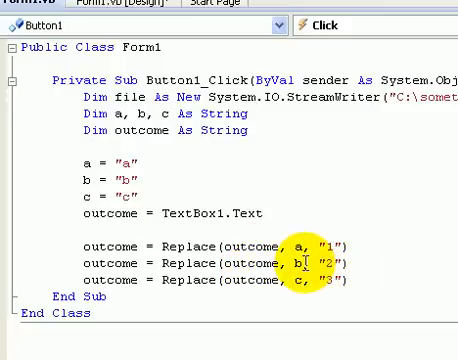
pyautogui.click(212, 244)
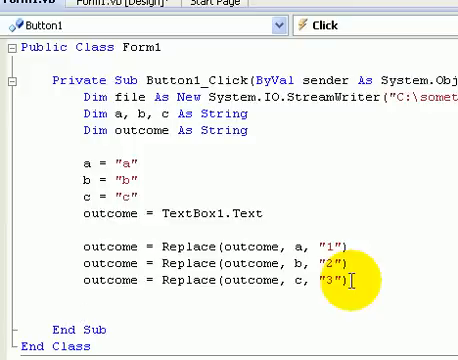
# - Add file.Write(outcome) below the Replace lines
pyautogui.write('file.Write')
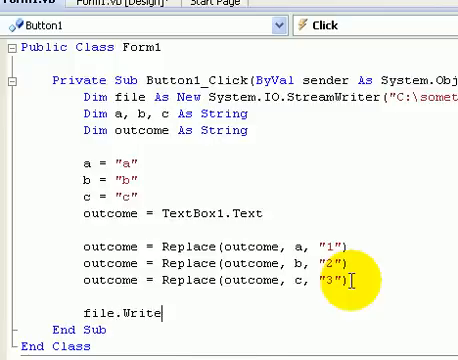
pyautogui.write('(')
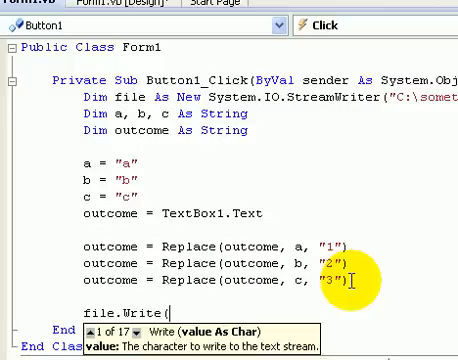
pyautogui.write('outcome')
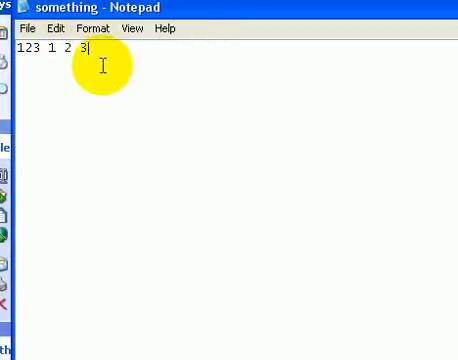
# - Leave something.txt in Notepad and return to the handler code
pyautogui.press('ctrl+a')
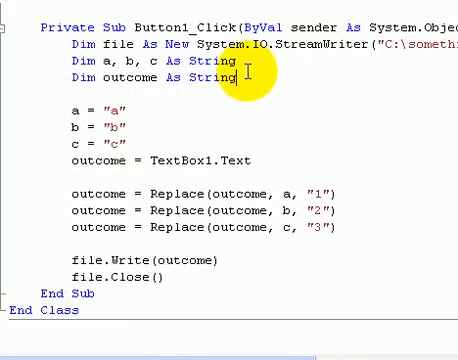
# - Add Dim youtube As String = "youtube" and outcome = Replace(outcome, youtube, "tubeyou")
pyautogui.write('dime')
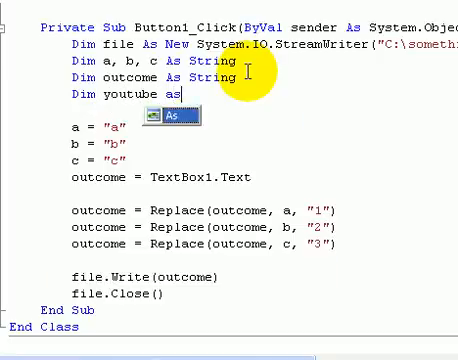
pyautogui.write('str')
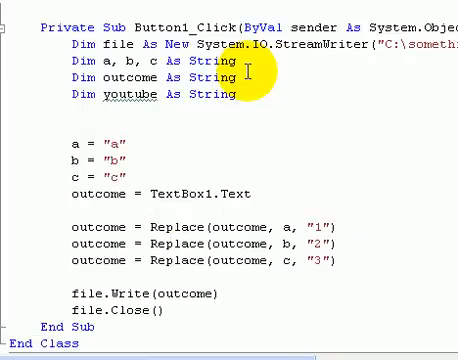
pyautogui.write('youtube = "')
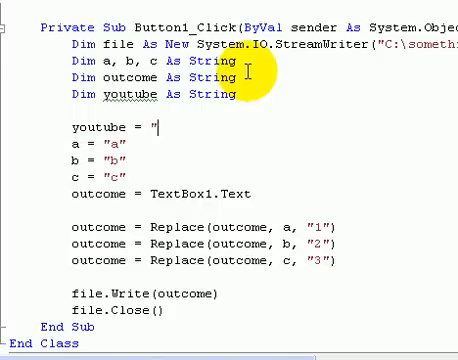
pyautogui.write('youtube"')
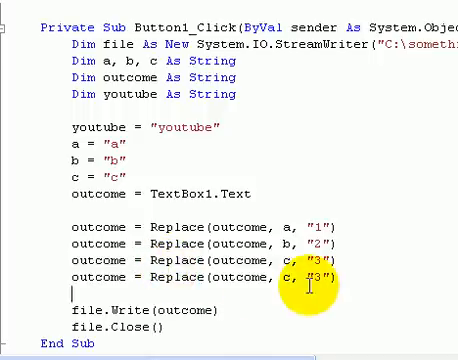
pyautogui.write('youtube')
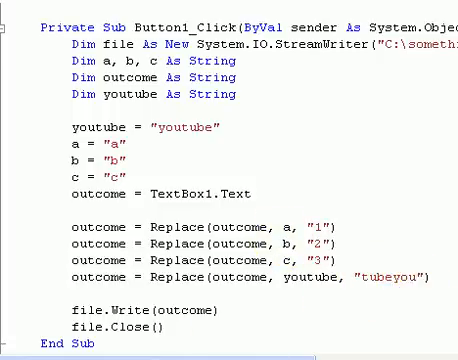
pyautogui.scroll(-3)
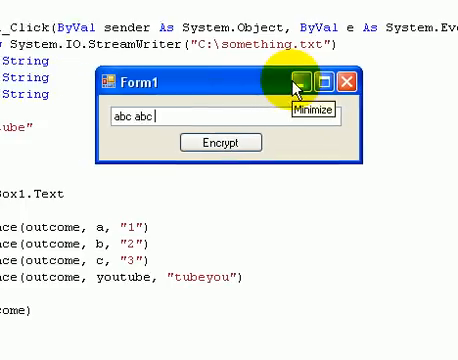
# - Enter the test text 'abc abc youtube you' and encrypt it to something.txt
pyautogui.write('youtube you')
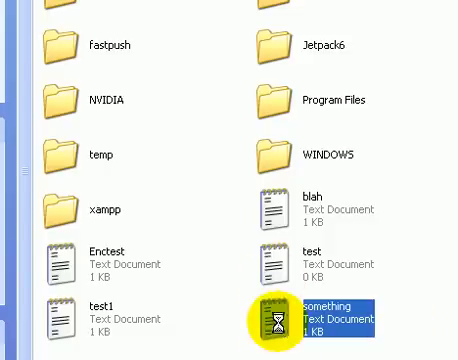
# - View something.txt in Notepad showing the result '123 123 youtu2e youtu2e'
pyautogui.doubleClick(278, 320)
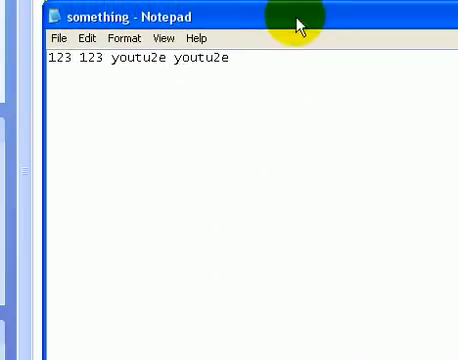